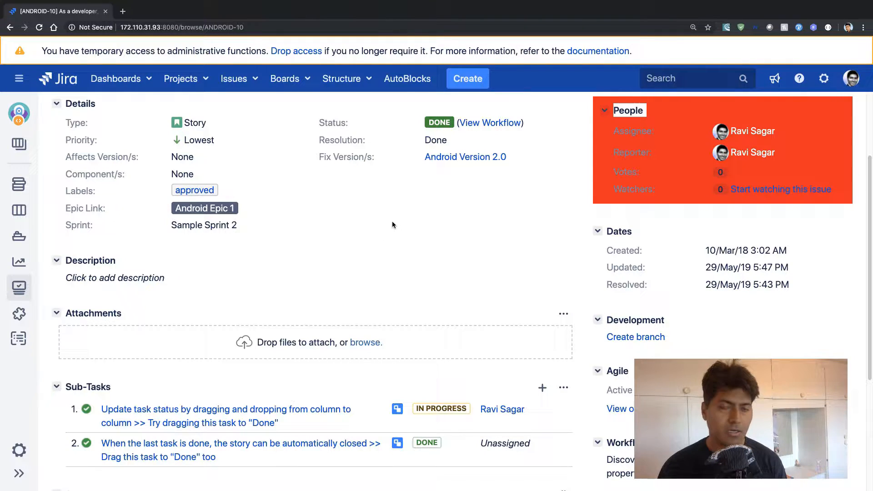
# Add a new sub-task summarised 'child' under story ANDROID-10.
pyautogui.scroll(-3)
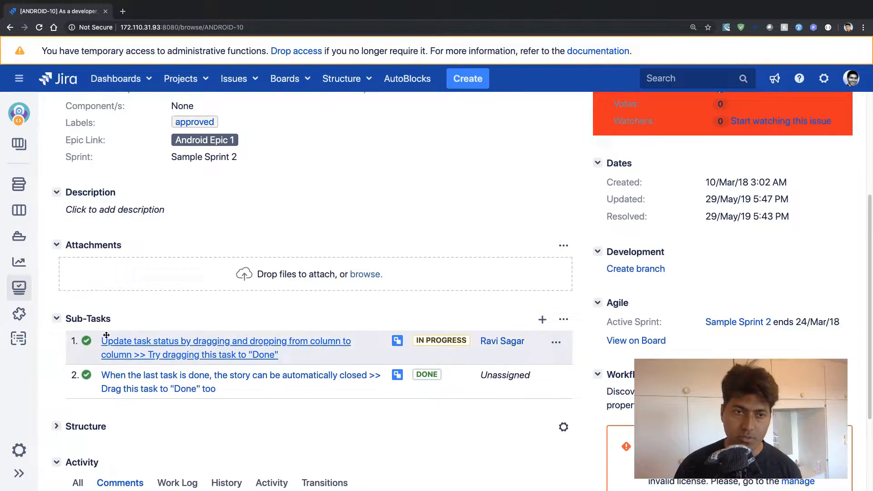
pyautogui.moveTo(114, 323)
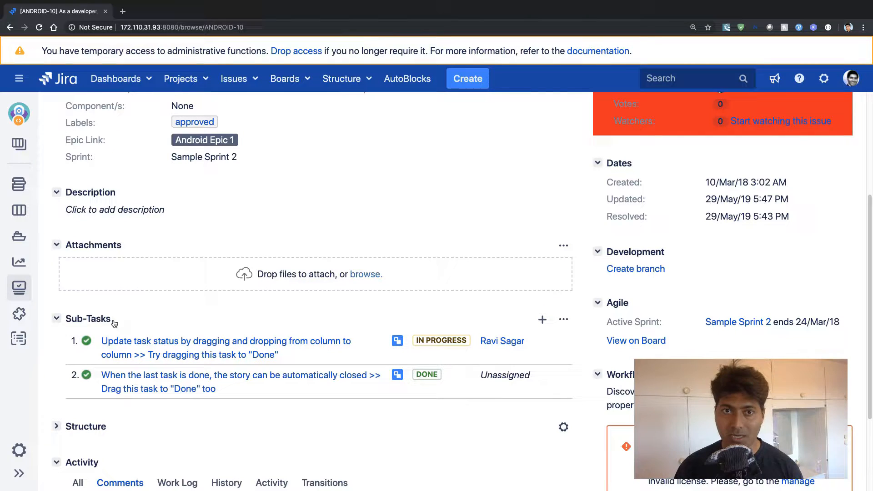
pyautogui.scroll(3)
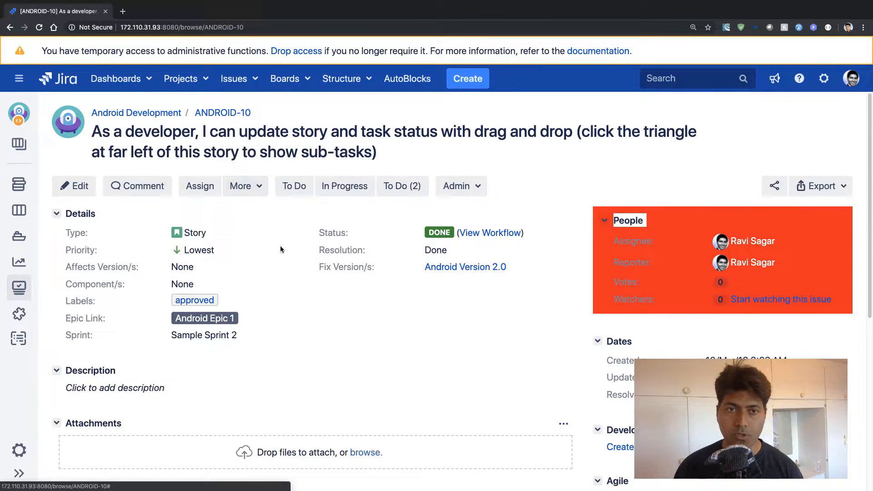
pyautogui.scroll(-3)
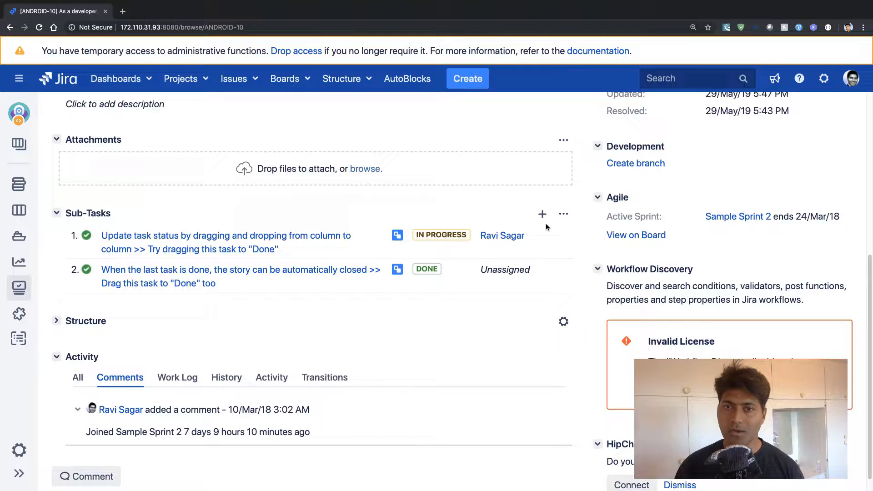
pyautogui.moveTo(542, 215)
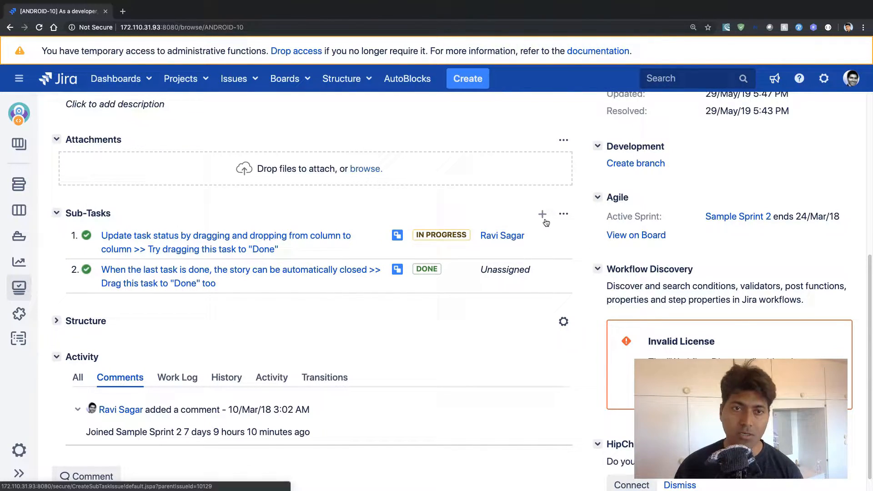
pyautogui.moveTo(541, 214)
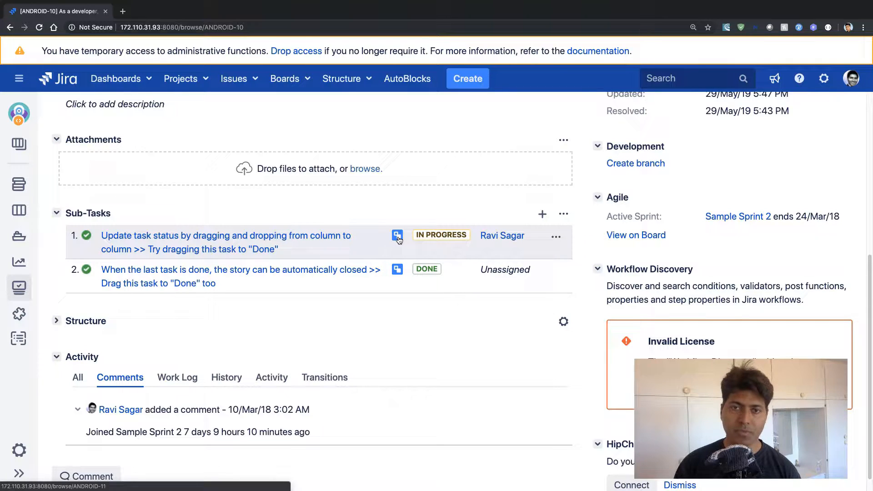
pyautogui.moveTo(450, 233)
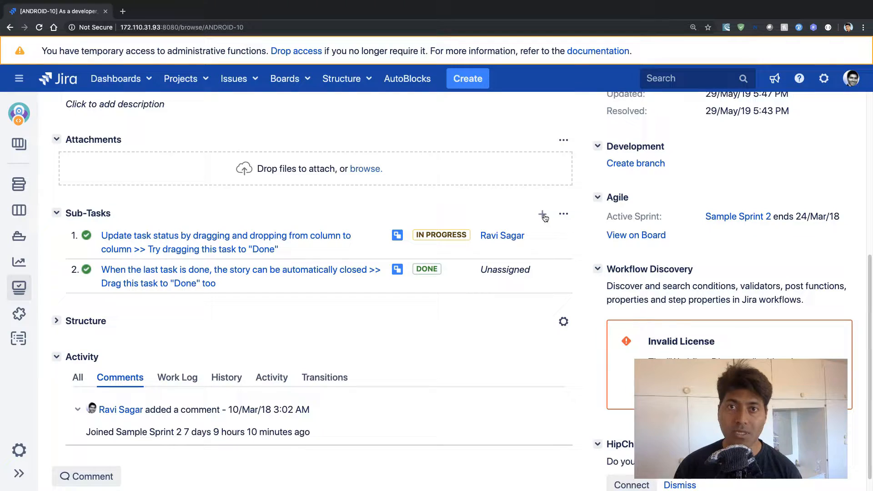
pyautogui.click(542, 213)
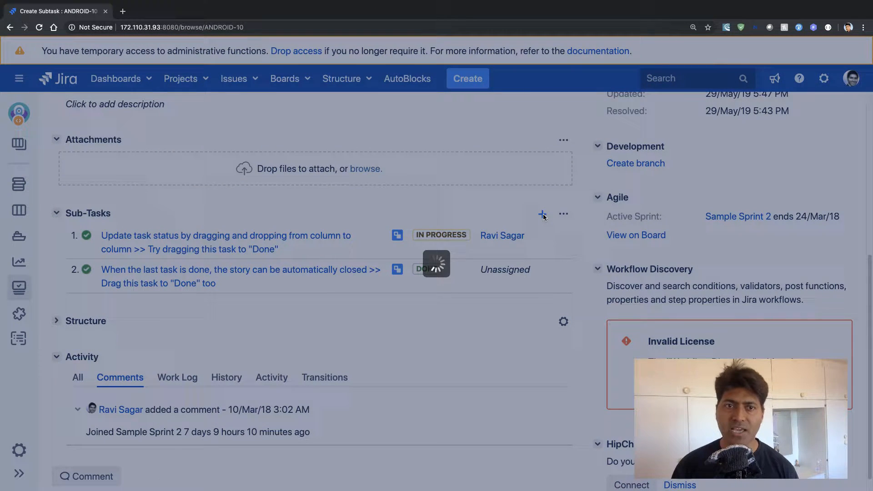
pyautogui.click(542, 213)
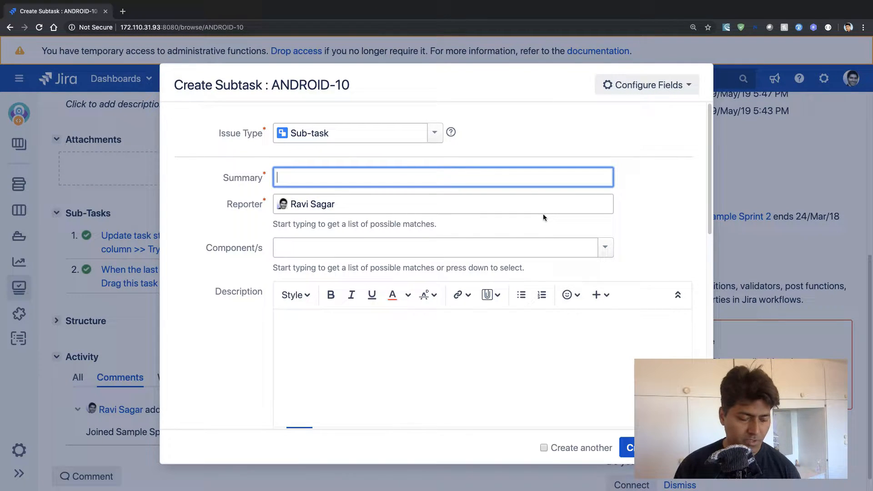
pyautogui.write('chi')
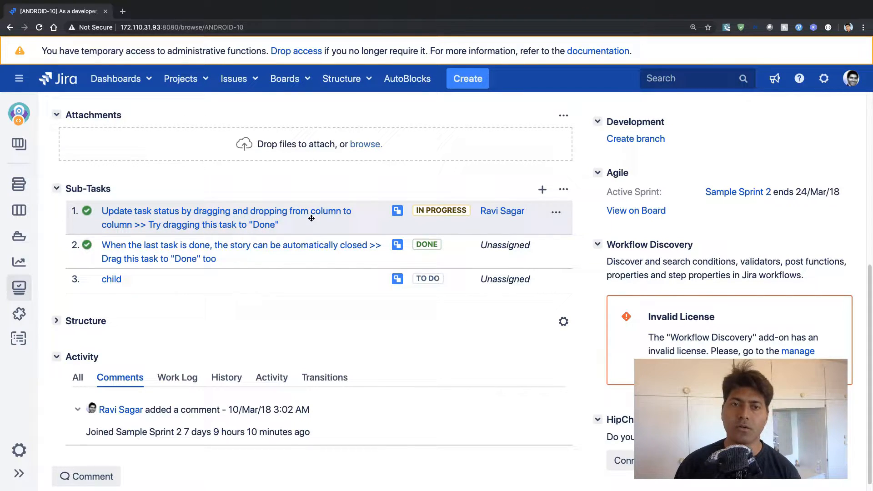
pyautogui.moveTo(441, 210)
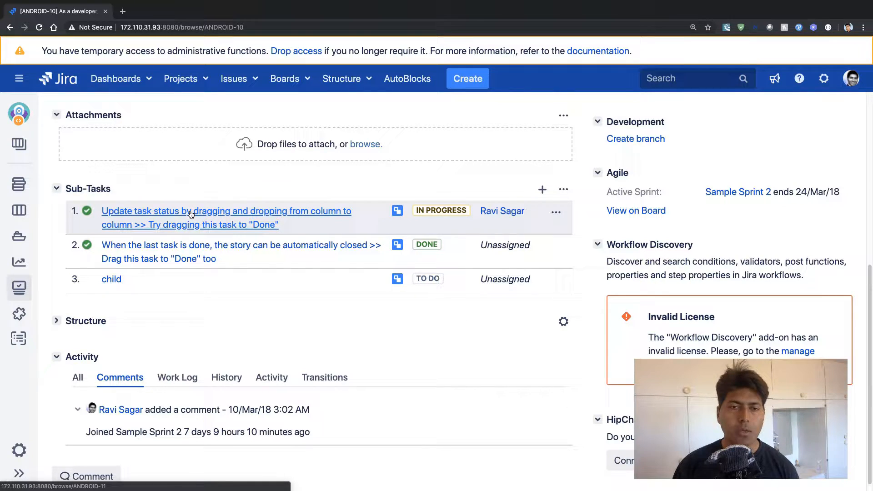
pyautogui.moveTo(401, 216)
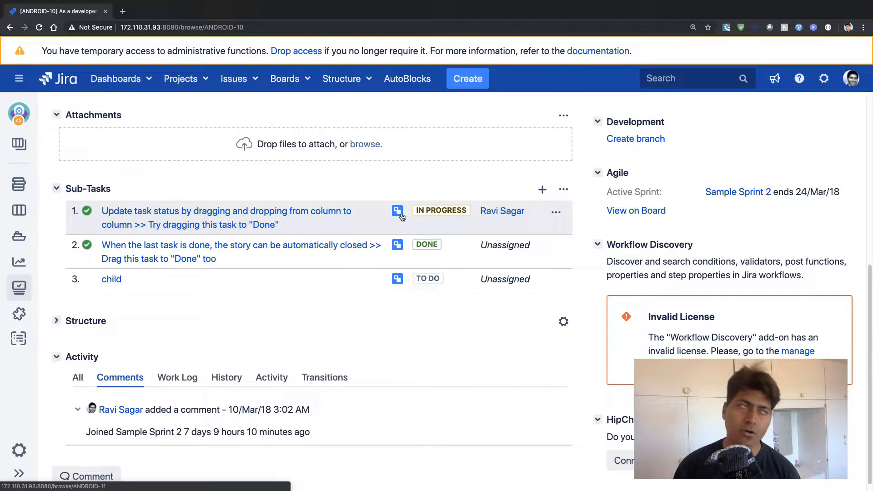
pyautogui.moveTo(396, 211)
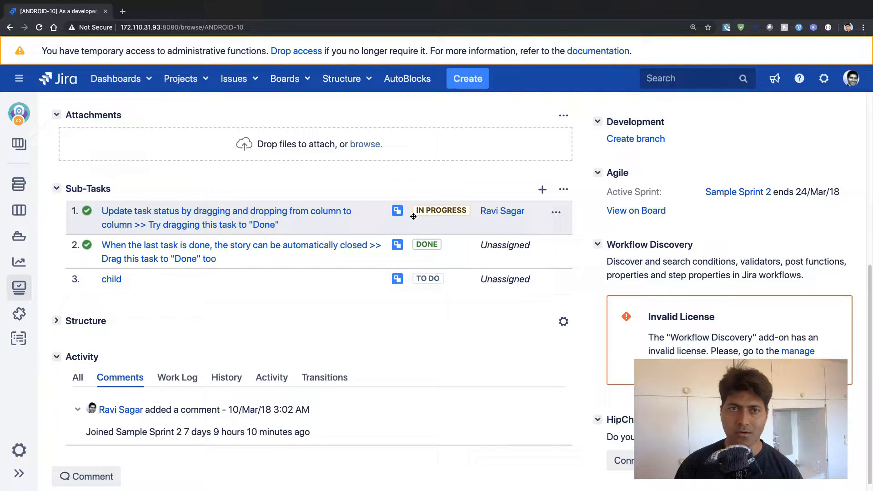
pyautogui.moveTo(829, 82)
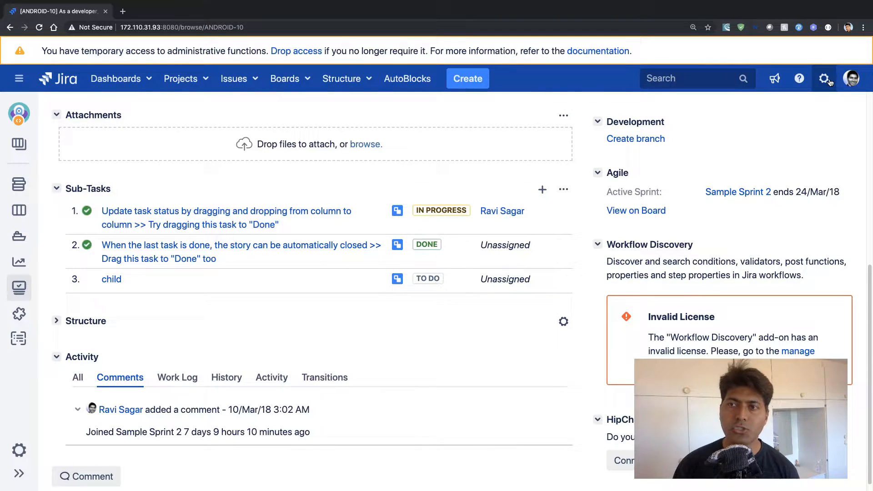
# Open Jira Administration > System general configuration from the header gear menu.
pyautogui.click(824, 78)
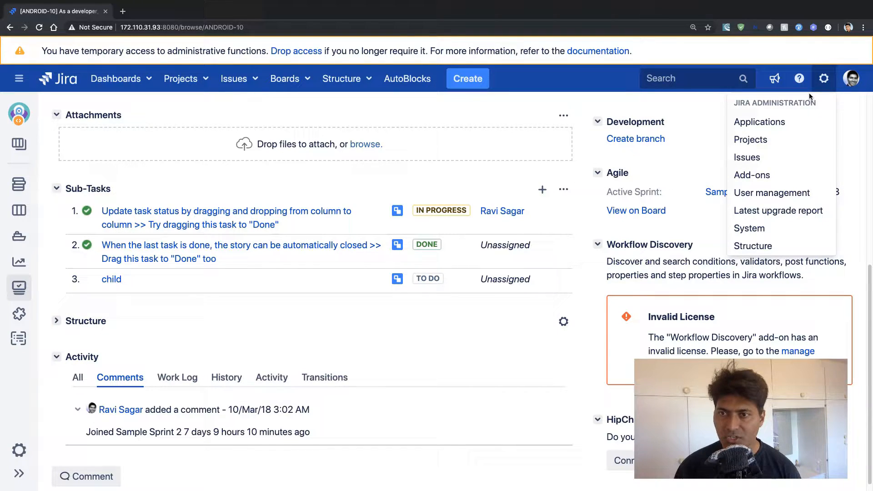
pyautogui.moveTo(759, 234)
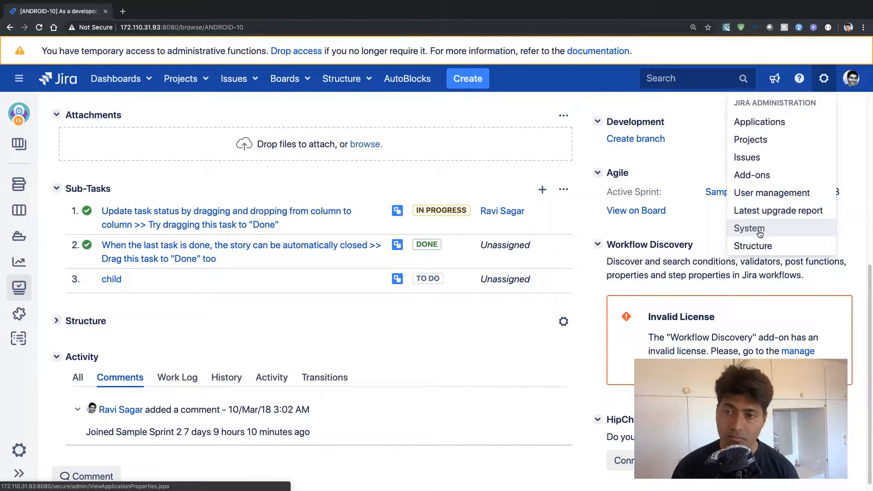
pyautogui.click(748, 228)
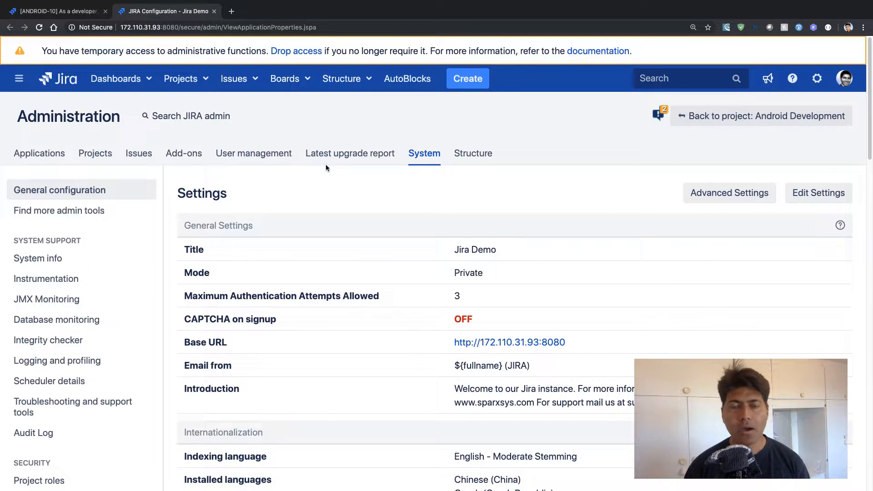
pyautogui.scroll(-3)
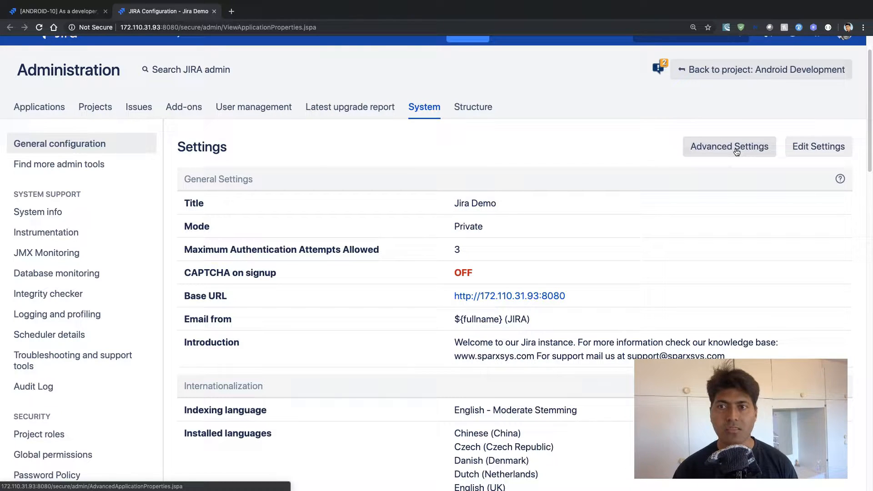
# Open Advanced Settings and locate the jira.table.cols.subtasks entry.
pyautogui.click(729, 146)
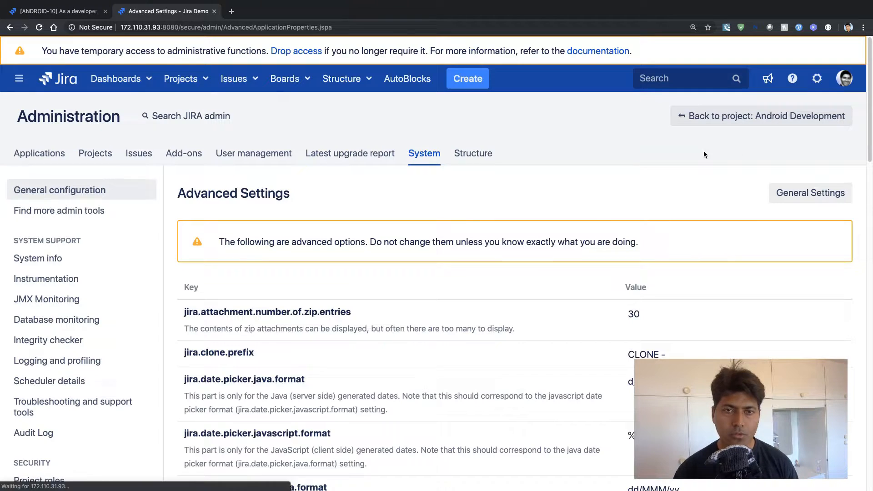
pyautogui.scroll(-3)
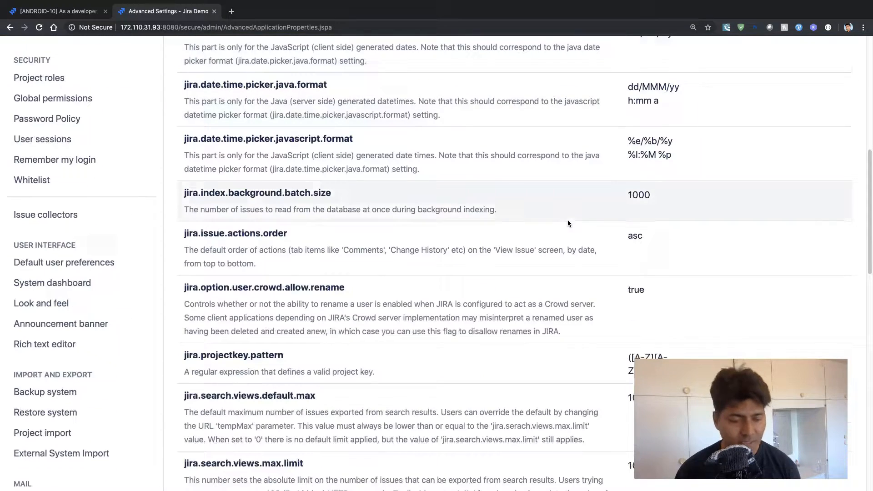
pyautogui.write('sub')
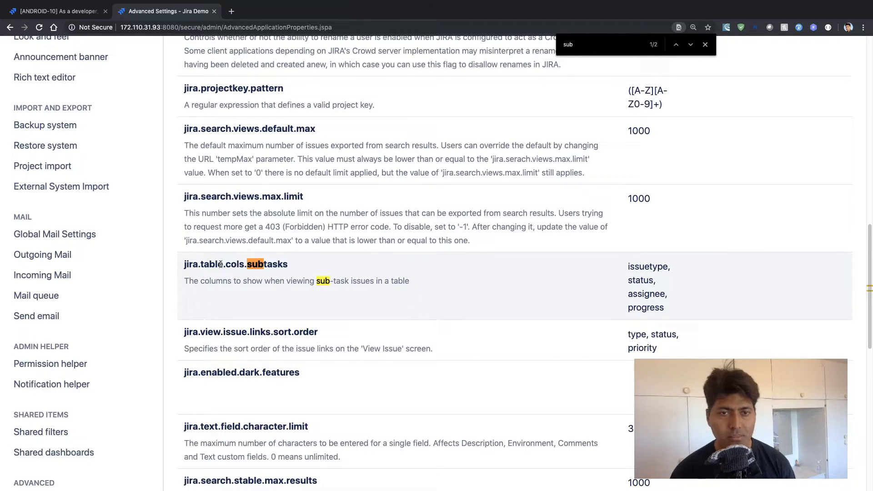
# Append 'priority' to jira.table.cols.subtasks, save, and return to ANDROID-10.
pyautogui.tripleClick(220, 264)
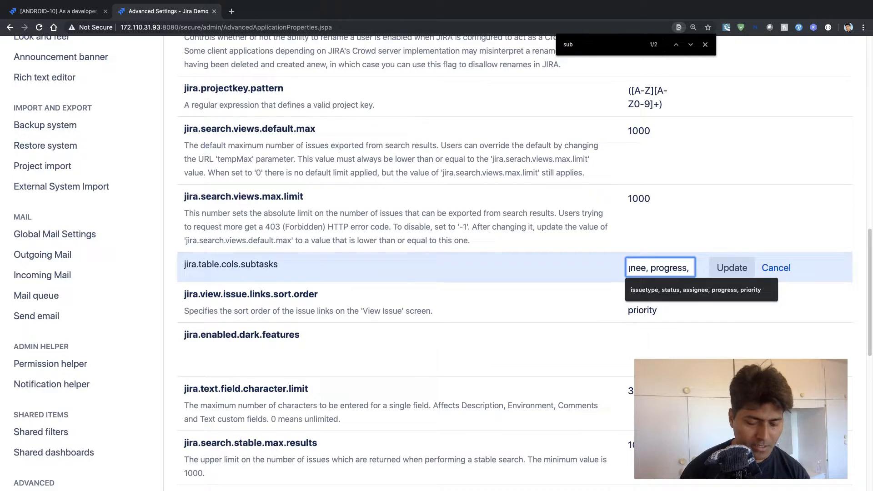
pyautogui.write('priority')
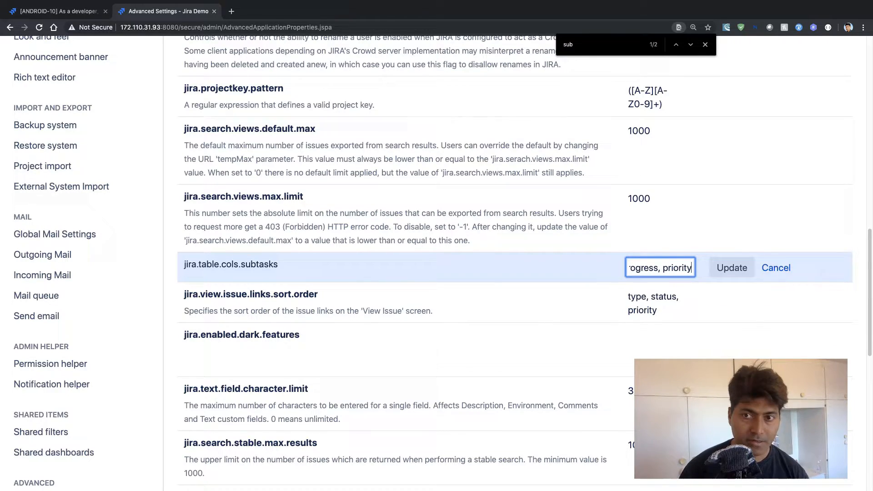
pyautogui.click(732, 267)
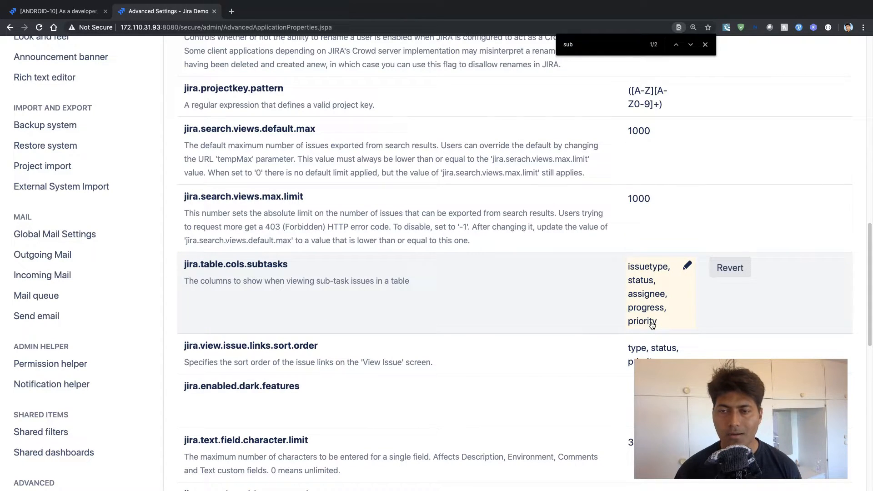
pyautogui.click(45, 12)
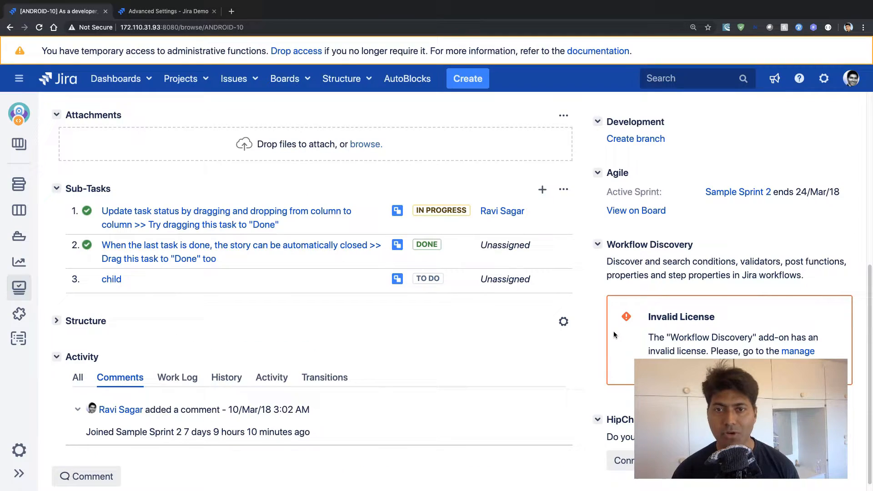
pyautogui.moveTo(43, 63)
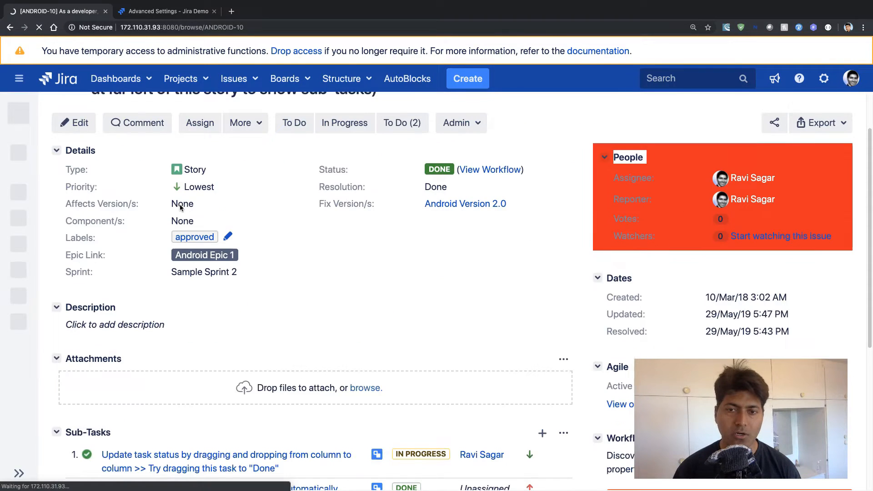
# Check the priority column on ANDROID-10's sub-tasks, then return to Advanced Settings.
pyautogui.scroll(-3)
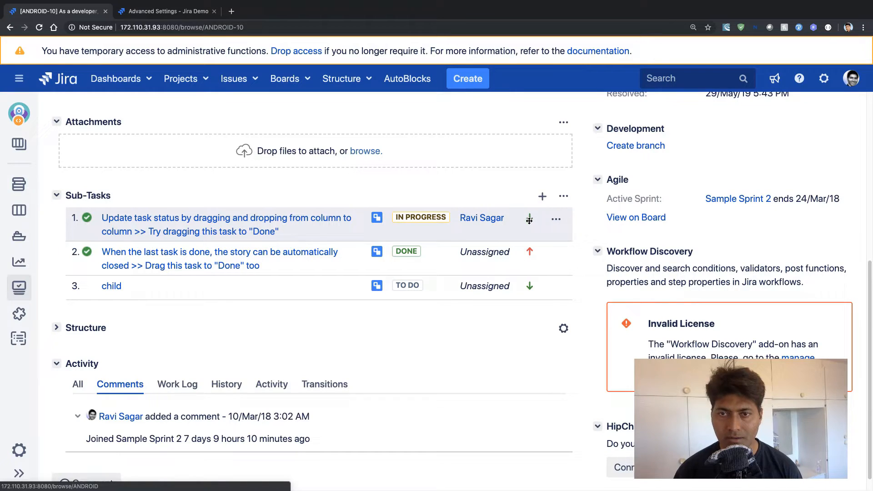
pyautogui.moveTo(528, 216)
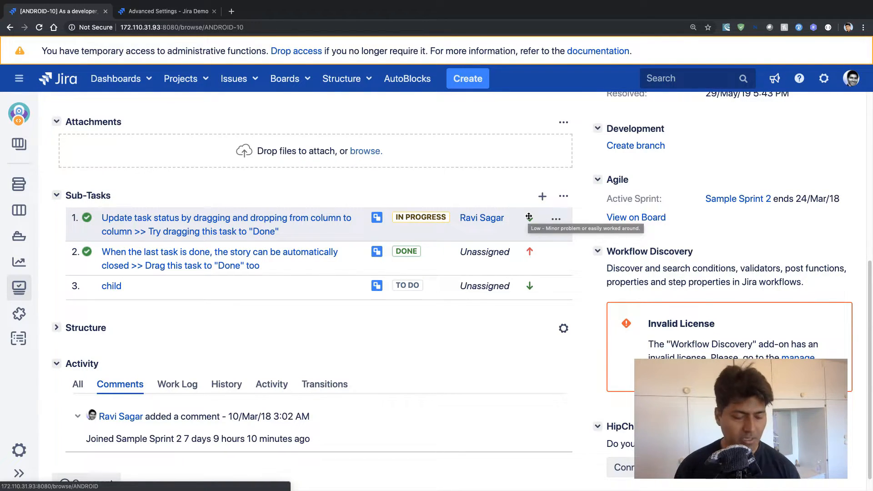
pyautogui.click(168, 11)
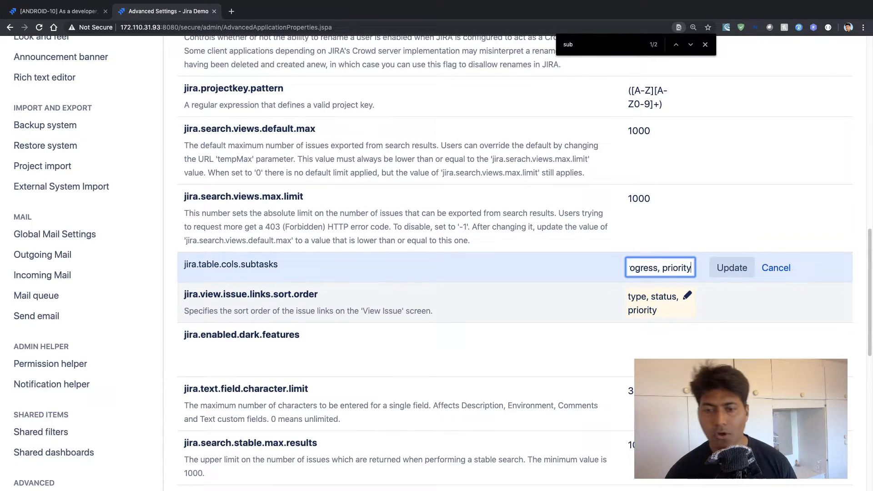
# Add 'labels, components' to jira.table.cols.subtasks, save, and return to ANDROID-10.
pyautogui.write(',')
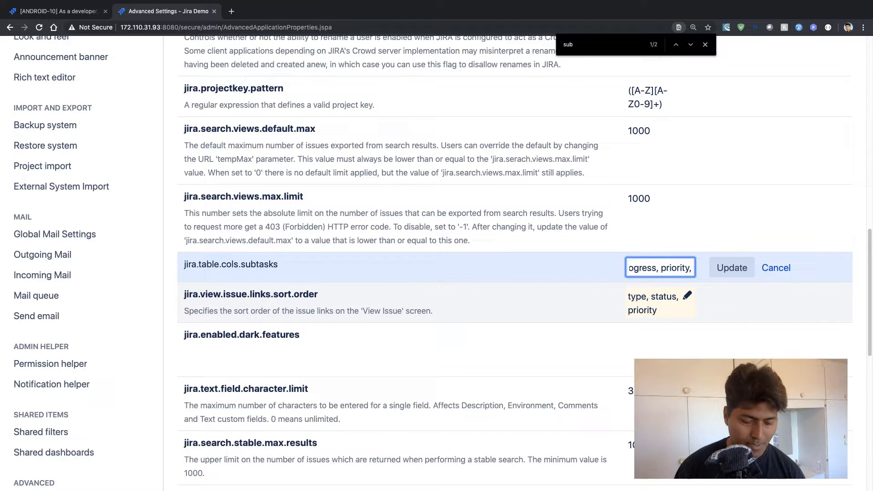
pyautogui.write('label')
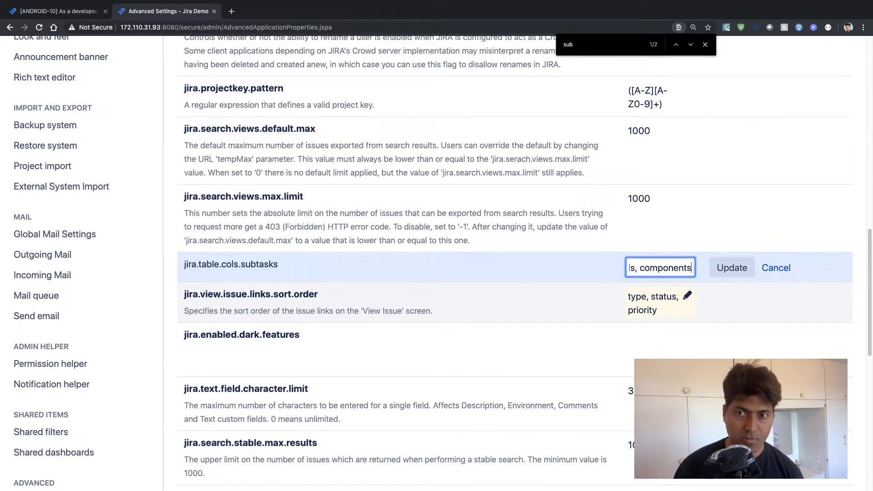
pyautogui.click(731, 268)
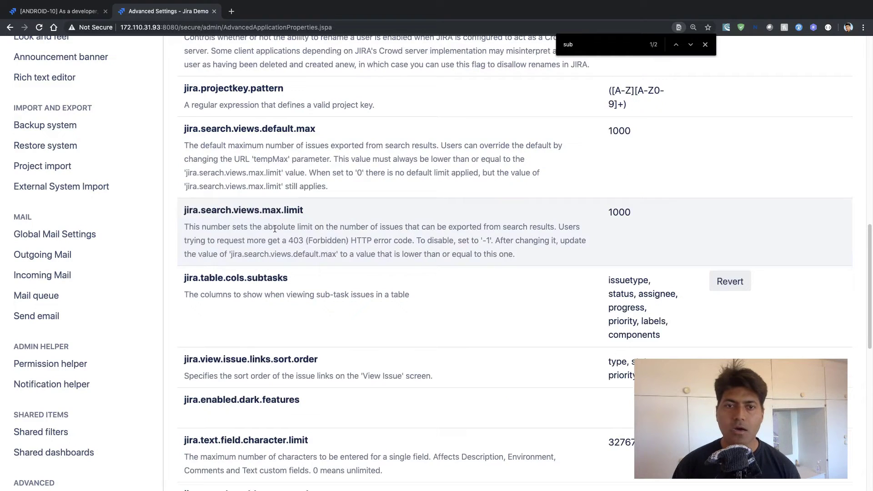
pyautogui.click(54, 12)
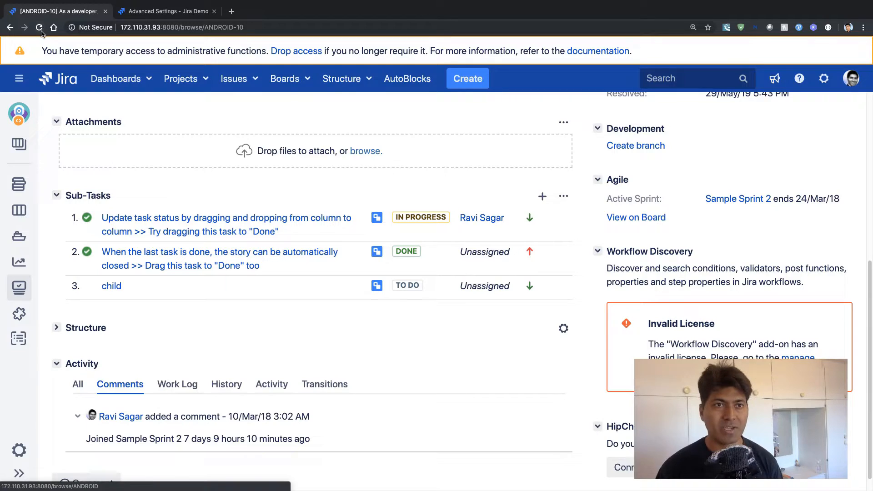
# Reload ANDROID-10 and open the actions menu for the 'child' sub-task.
pyautogui.click(39, 27)
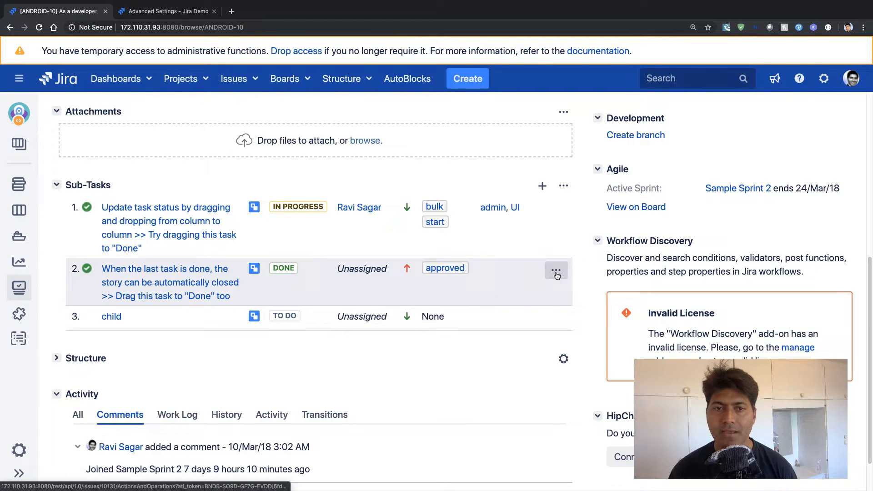
pyautogui.moveTo(557, 317)
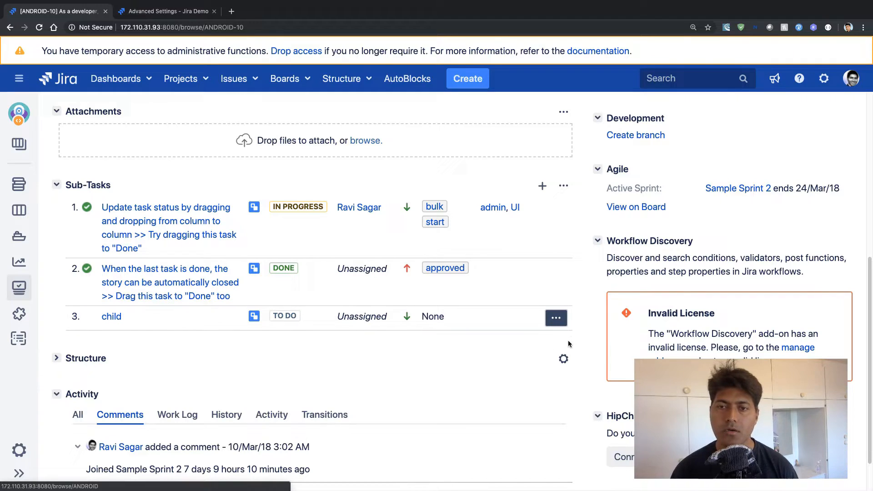
pyautogui.click(556, 318)
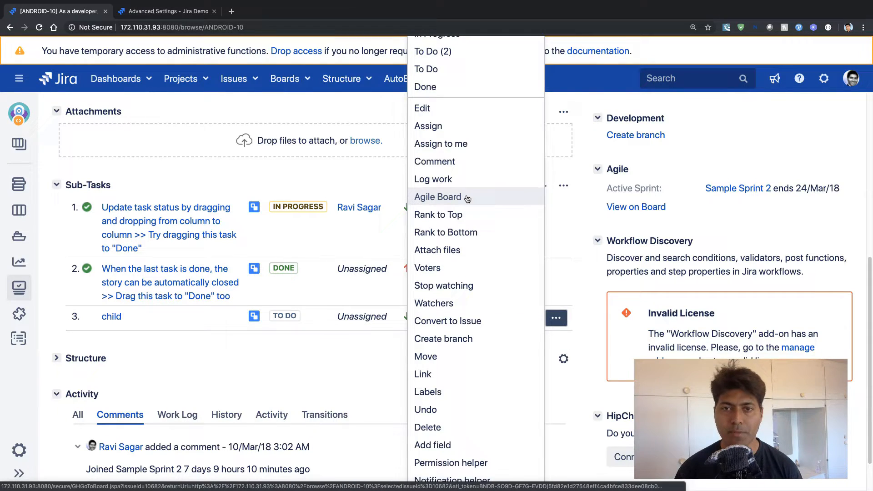
# Edit sub-task 'child' to add admin, API and UI components with Blocker priority.
pyautogui.click(437, 197)
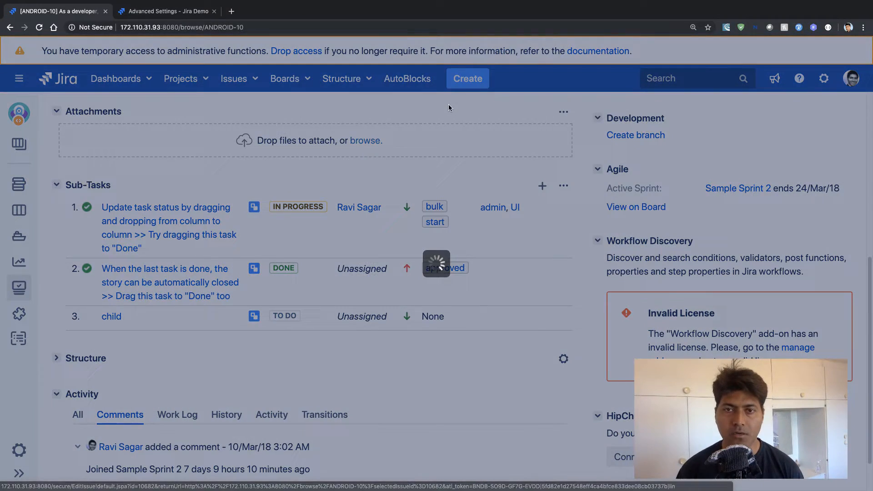
pyautogui.click(111, 317)
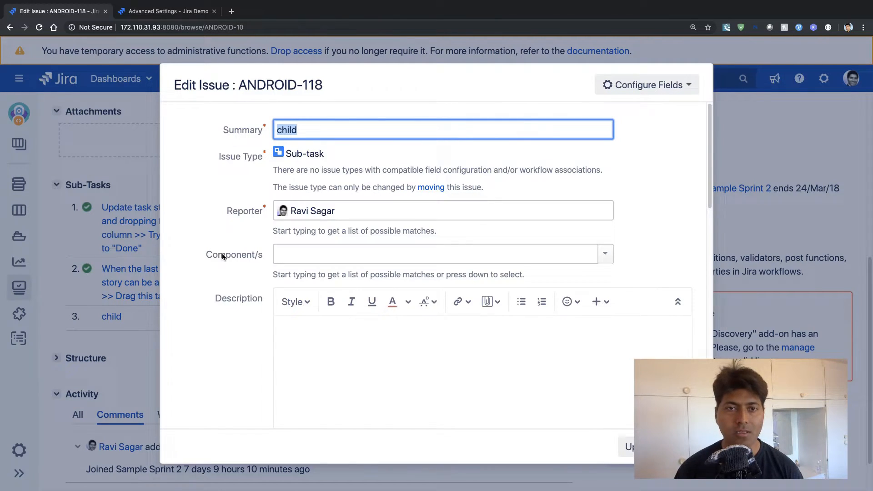
pyautogui.click(435, 253)
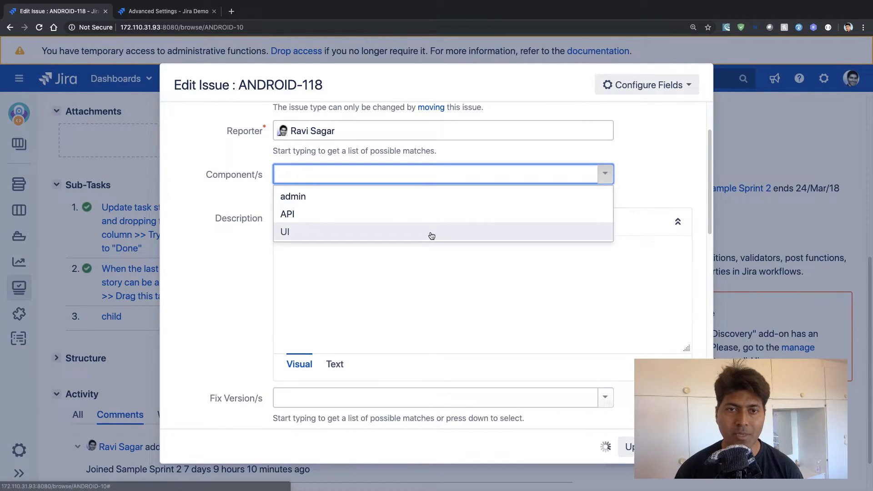
pyautogui.click(287, 214)
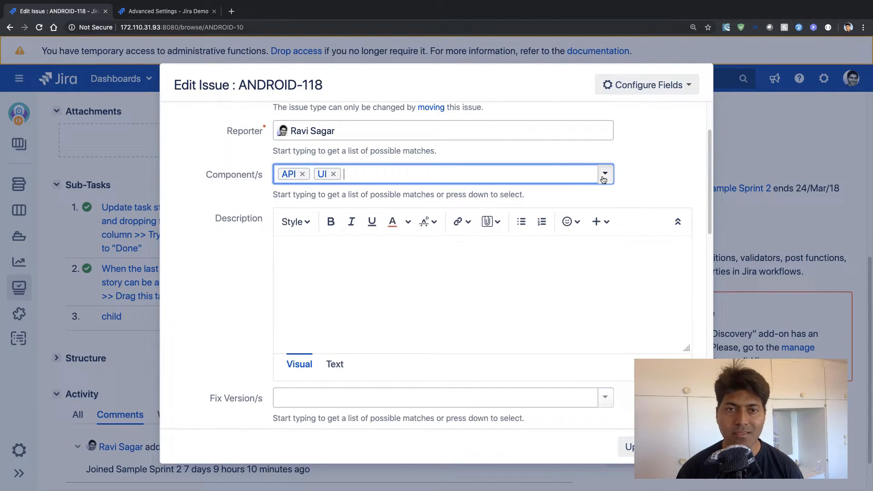
pyautogui.scroll(-3)
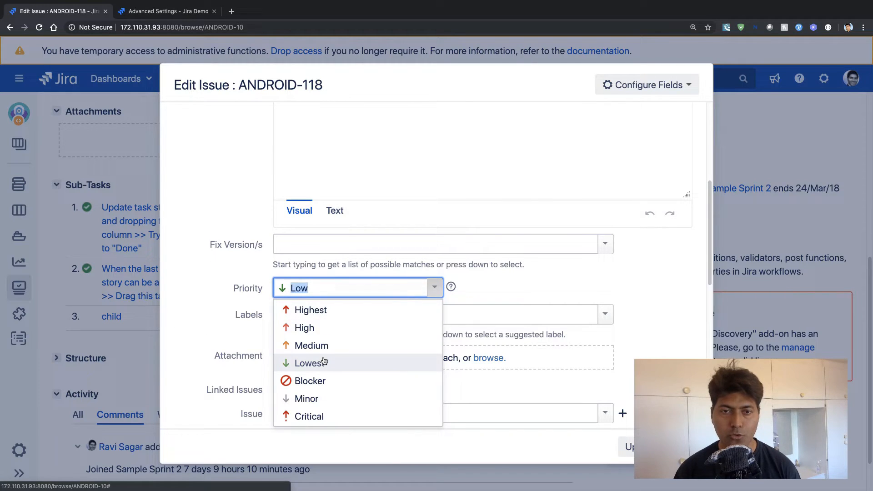
pyautogui.click(310, 381)
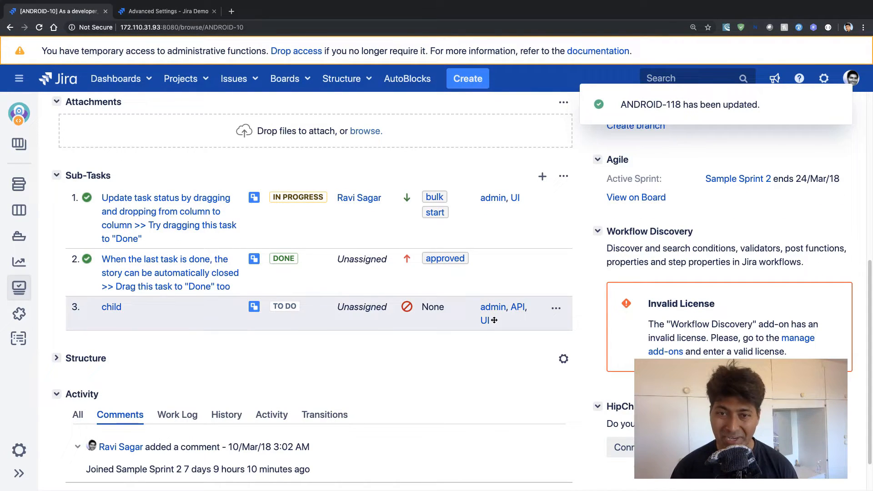
pyautogui.moveTo(426, 341)
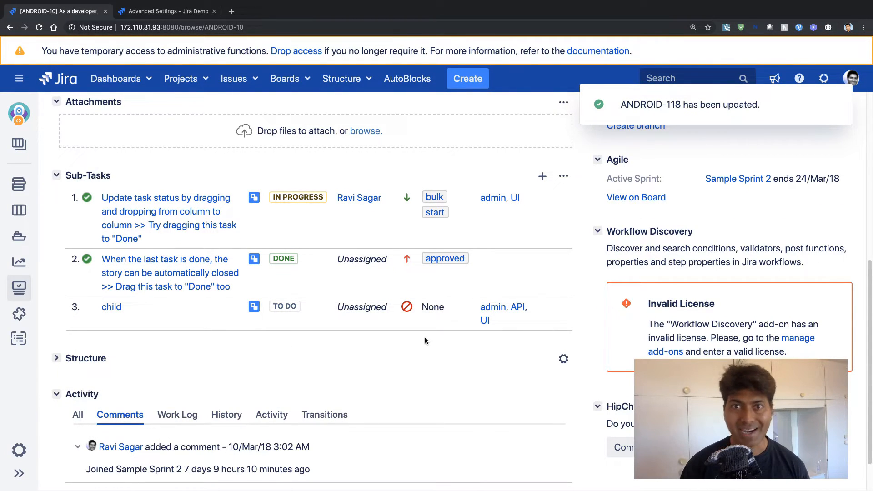